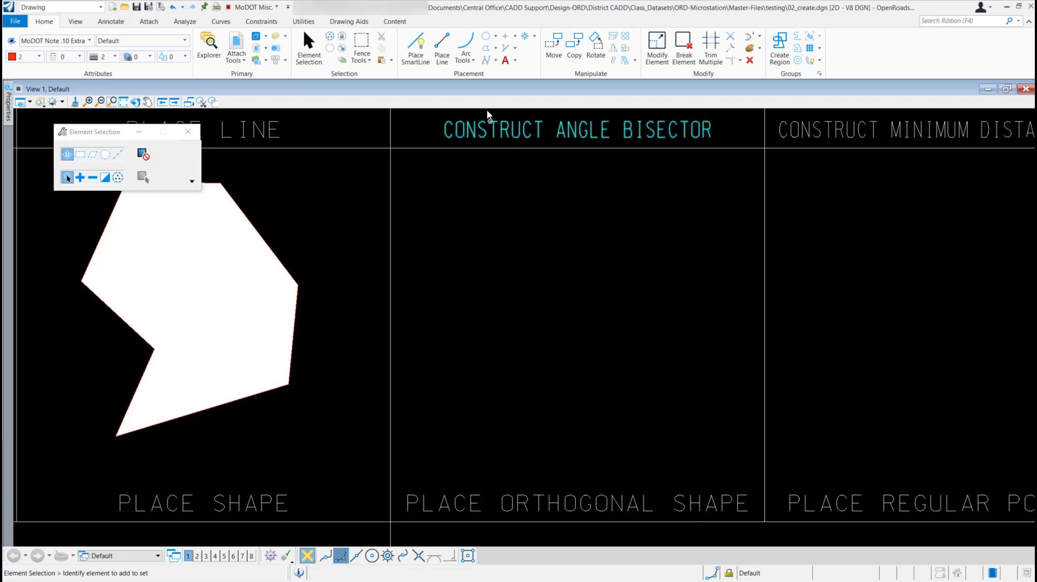
mouse_move(471, 80)
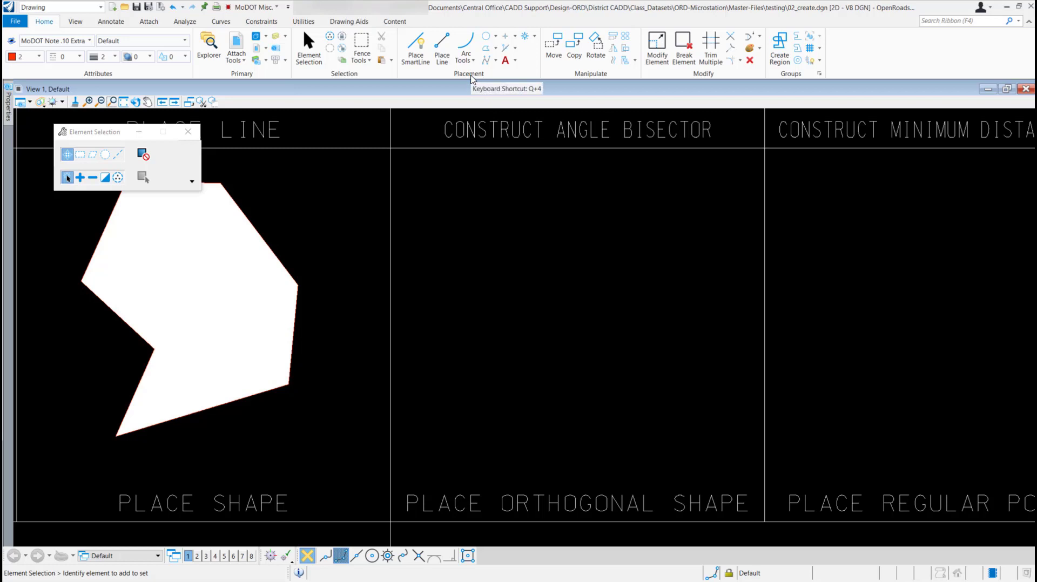
mouse_move(489, 22)
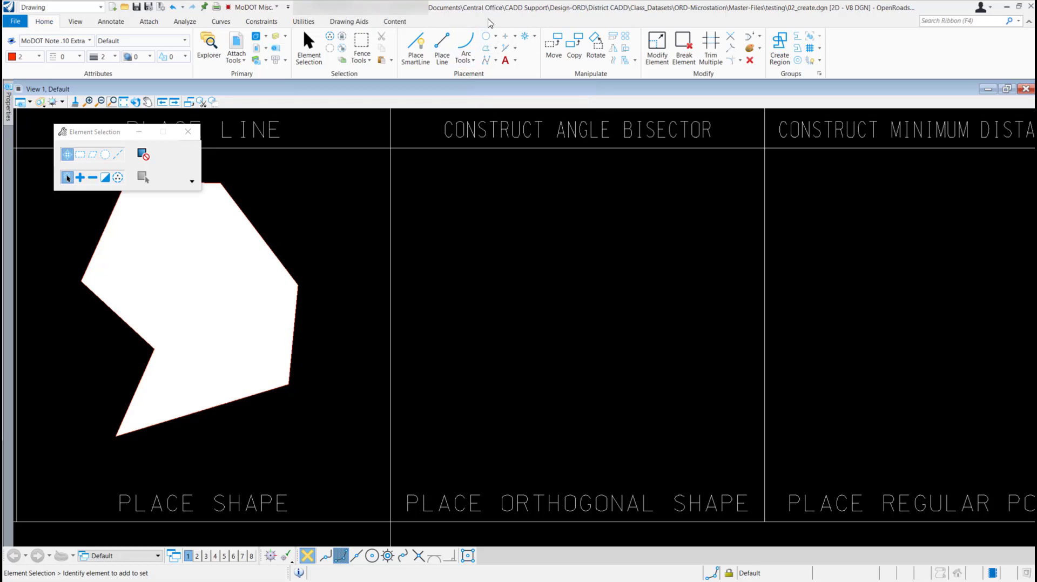
- Choose Place Orthogonal Shape from the Placement group's shape tools list
left_click(488, 36)
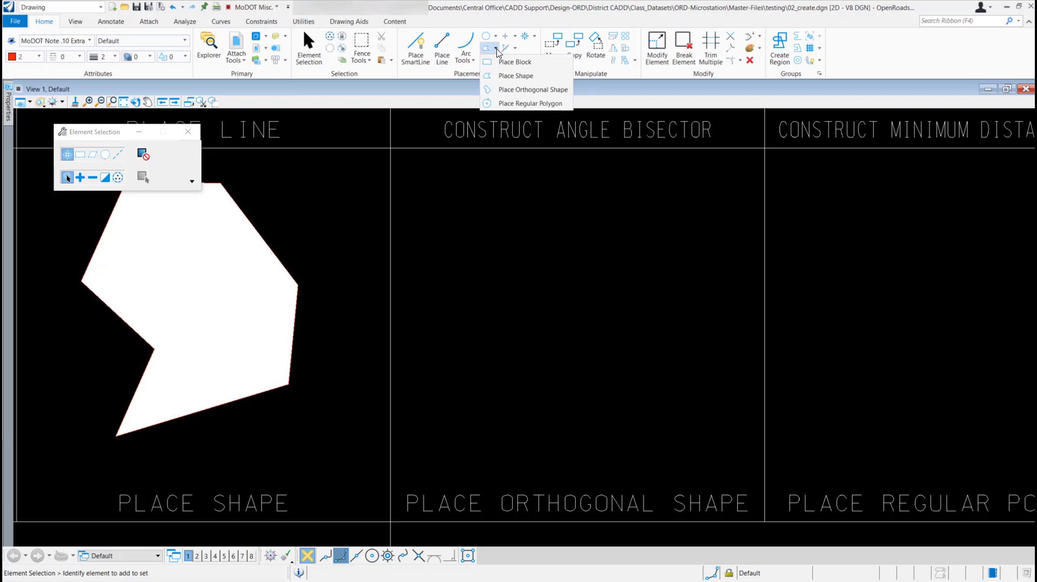
mouse_move(554, 90)
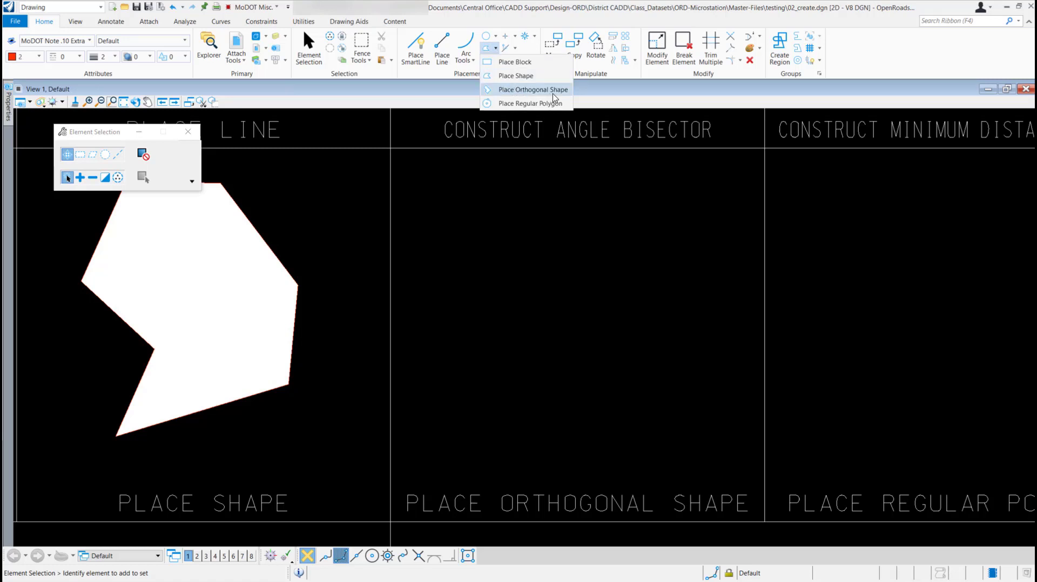
mouse_move(562, 97)
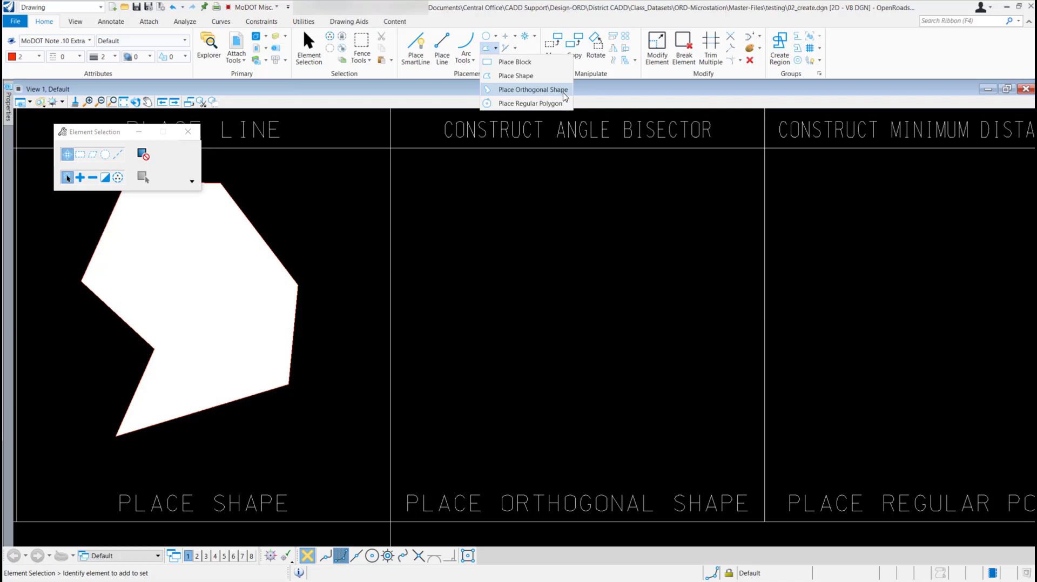
left_click(532, 89)
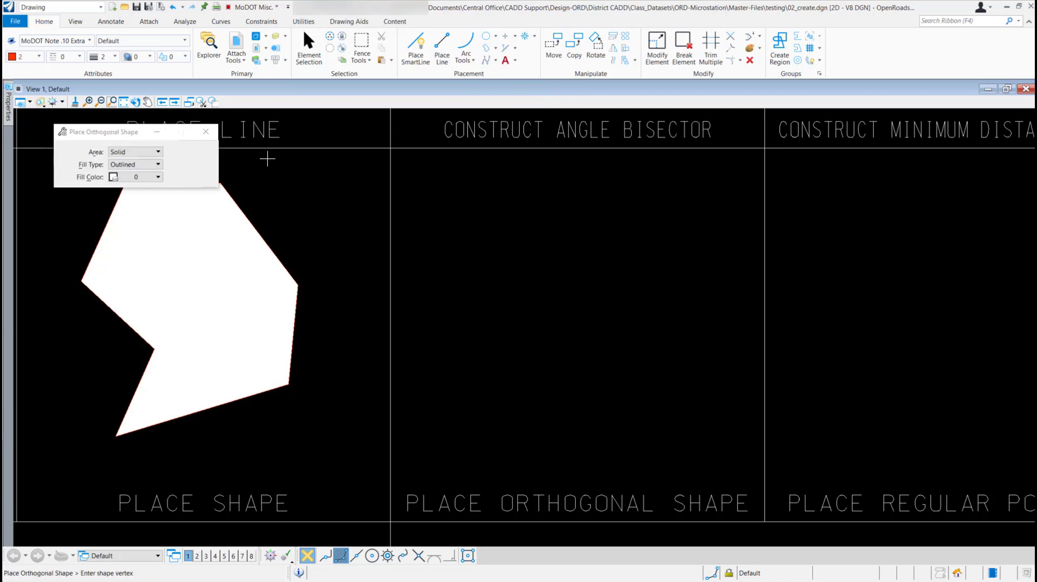
mouse_move(183, 161)
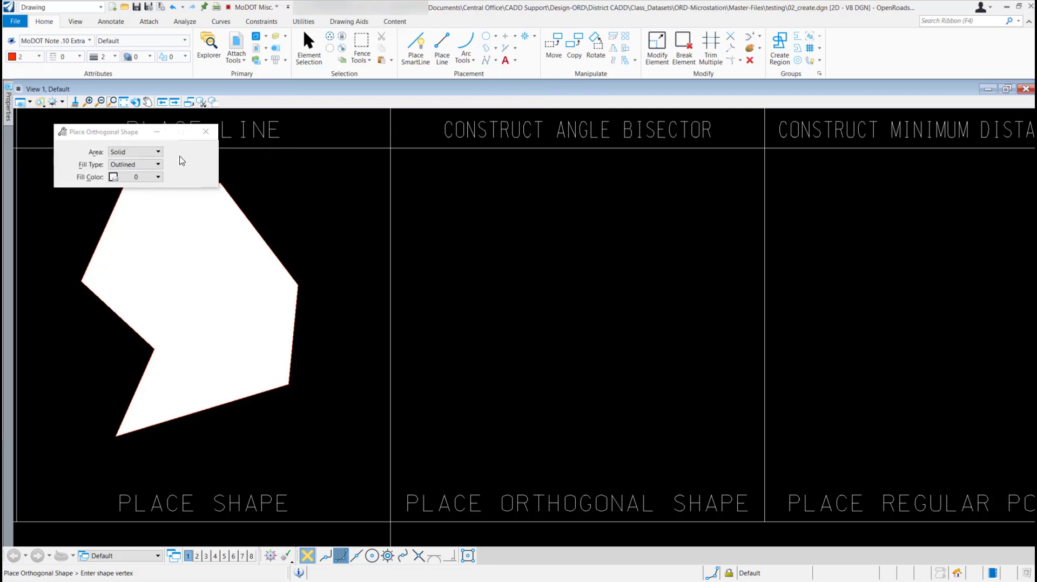
- Keep the orthogonal shape's Area as Solid and bring up the Fill Type options
left_click(157, 152)
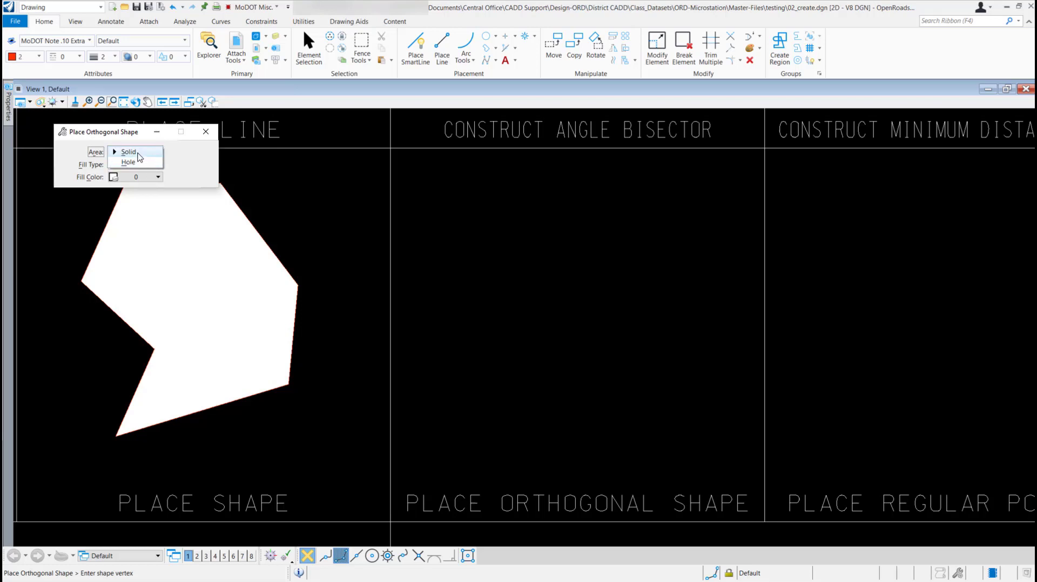
left_click(129, 152)
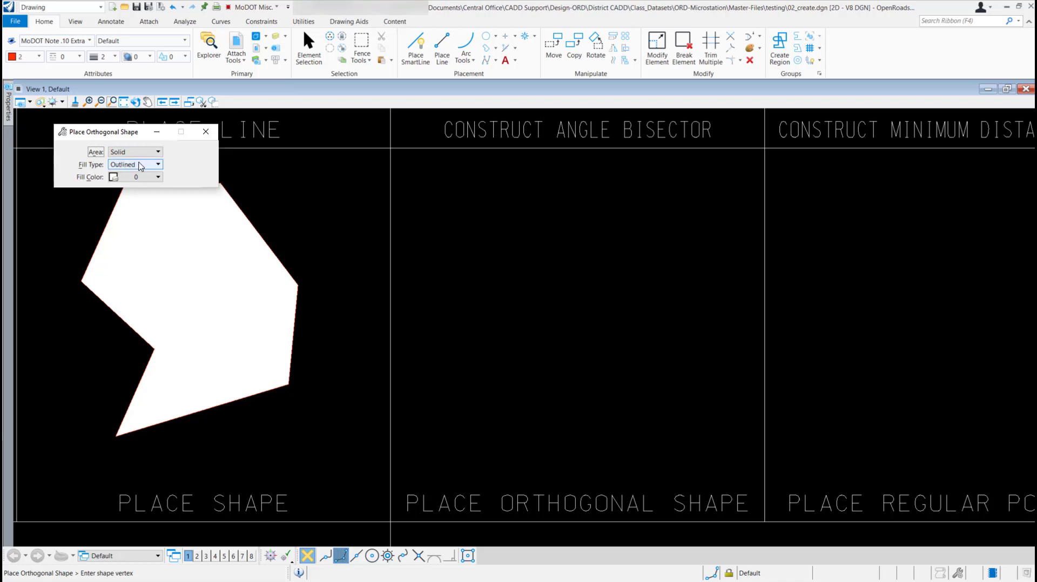
left_click(157, 164)
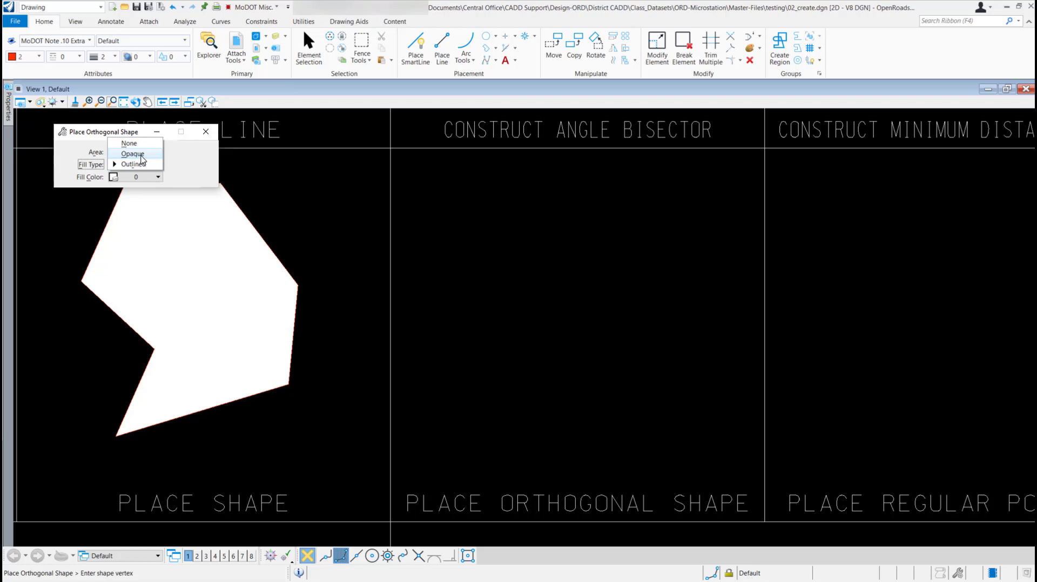
- Set Fill Type to Opaque, open Fill Color, and start the shape near the cell's lower left
left_click(135, 151)
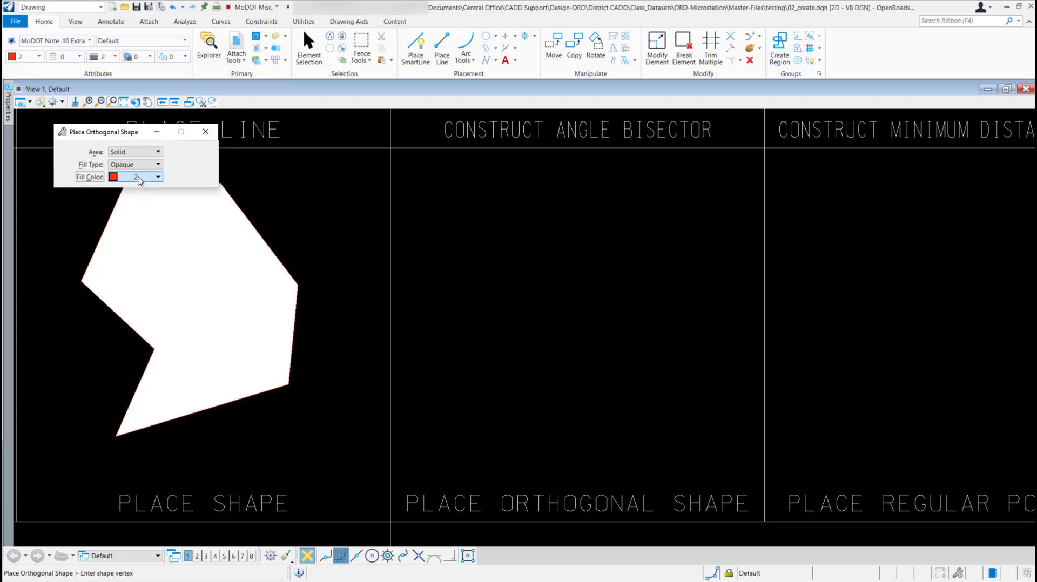
left_click(158, 177)
type("3")
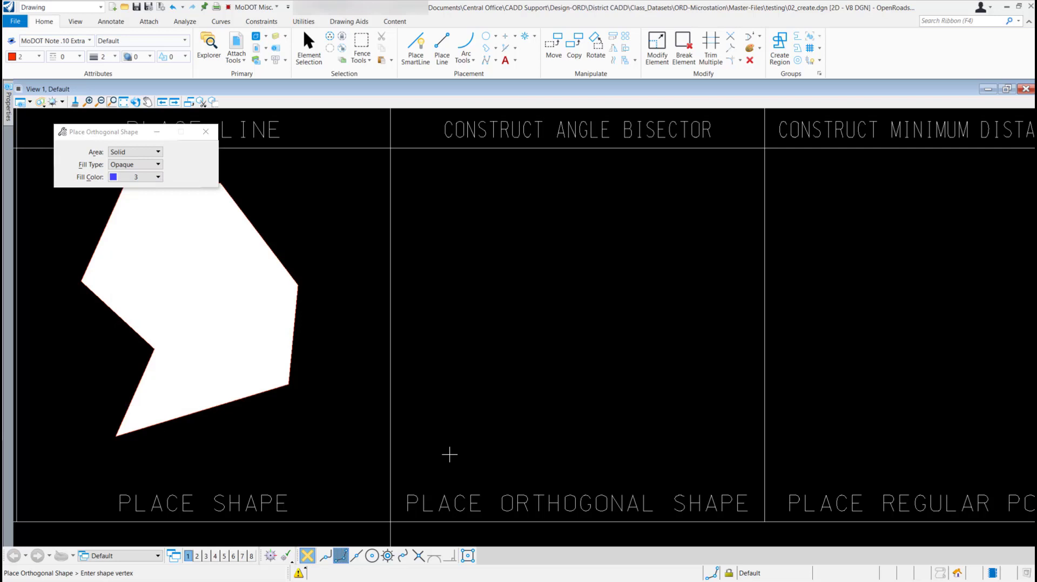
left_click(450, 455)
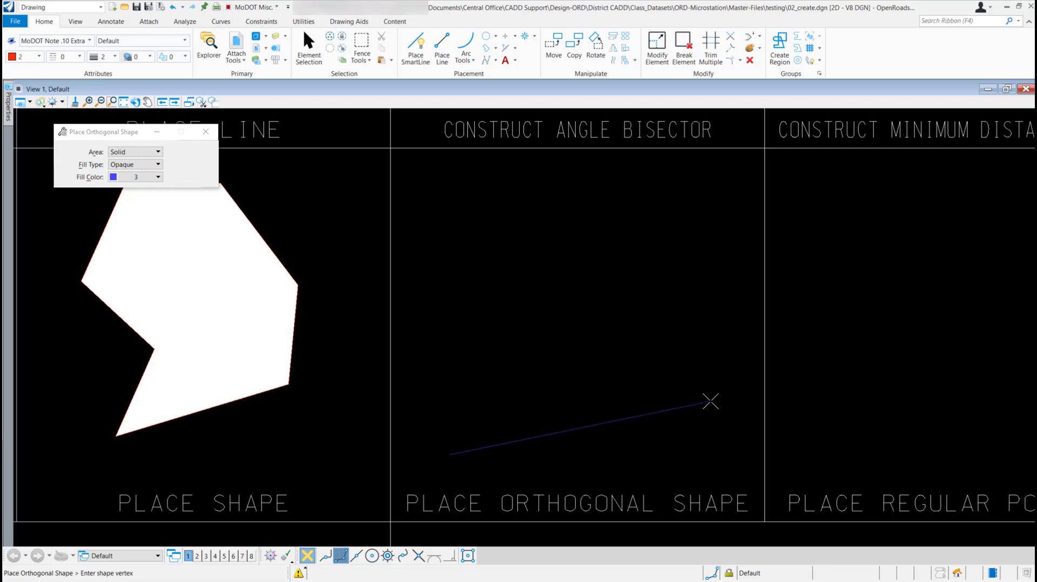
- Place the orthogonal shape's second corner to the right and third toward the cell top
left_click(711, 402)
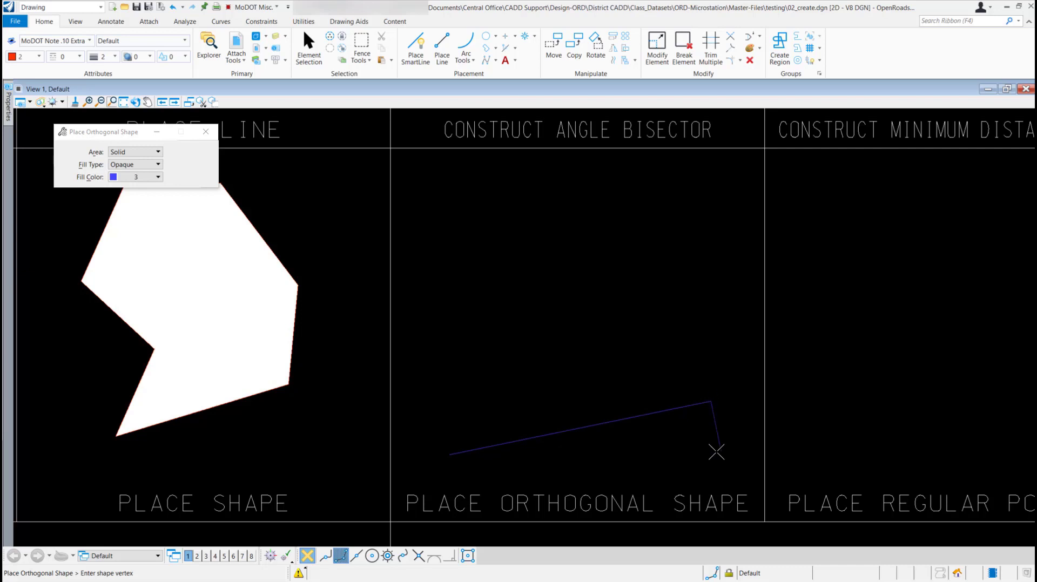
mouse_move(674, 286)
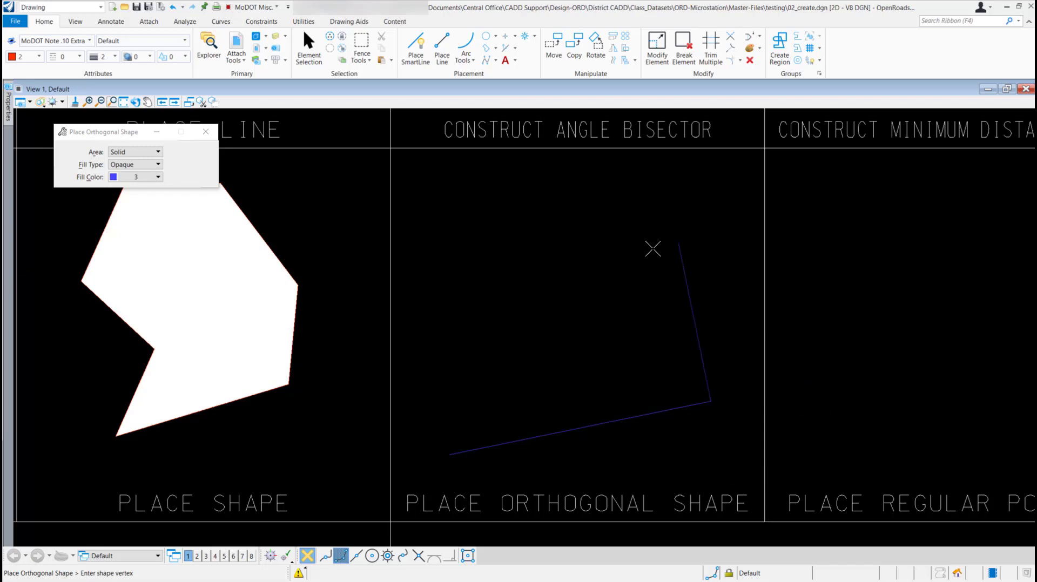
mouse_move(642, 224)
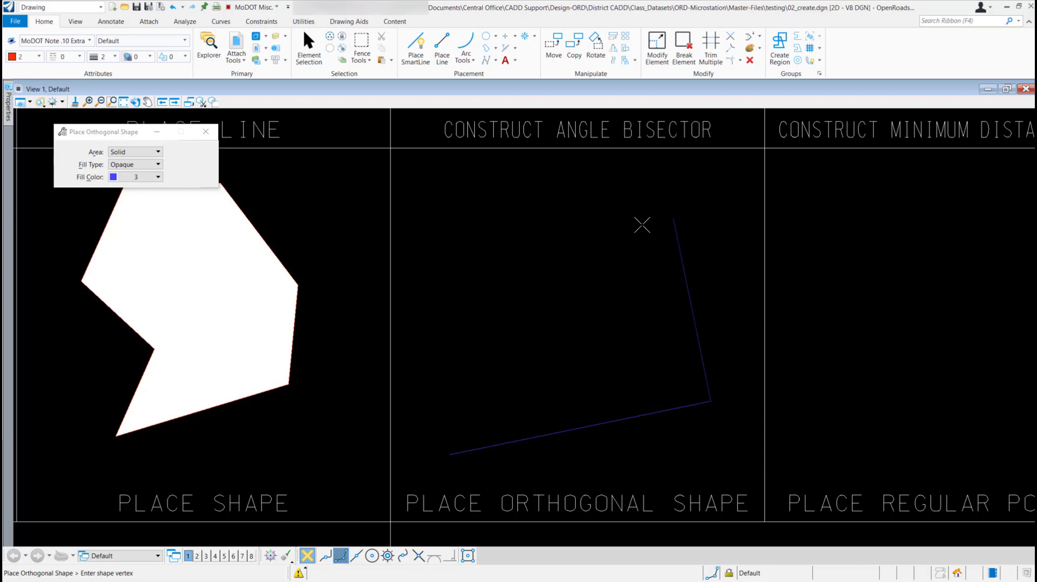
left_click(670, 206)
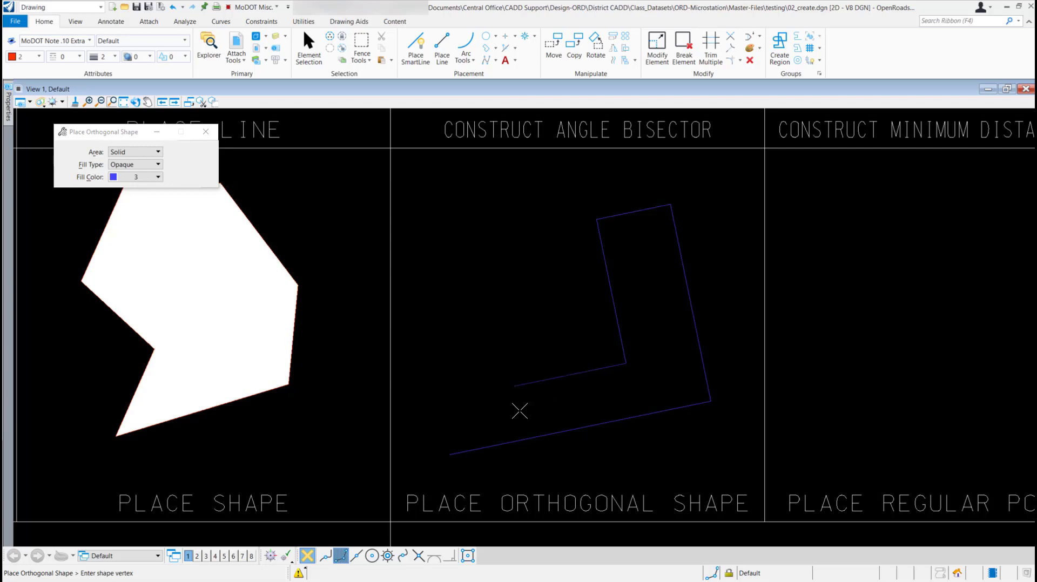
mouse_move(514, 404)
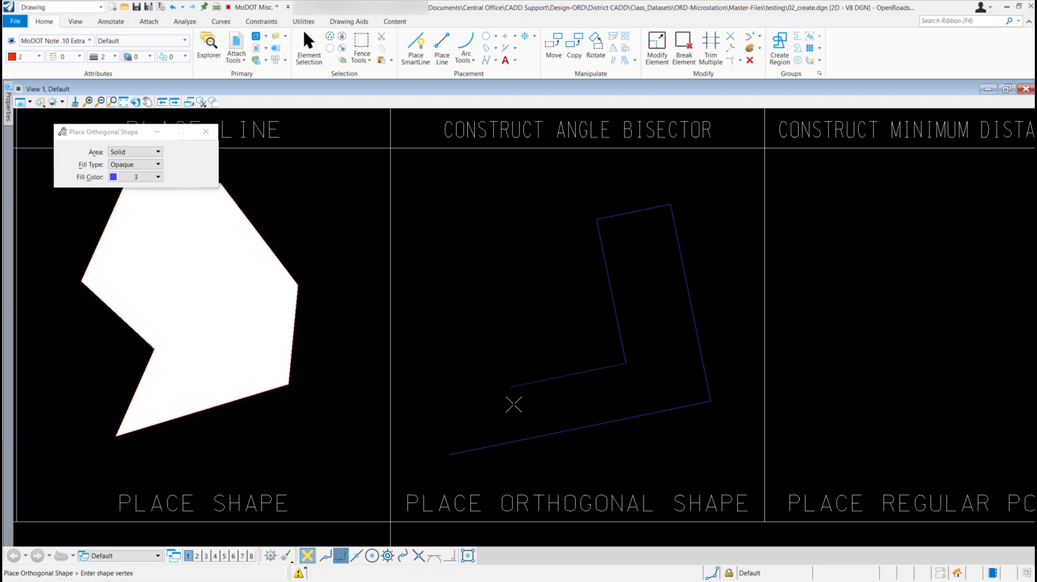
mouse_move(476, 432)
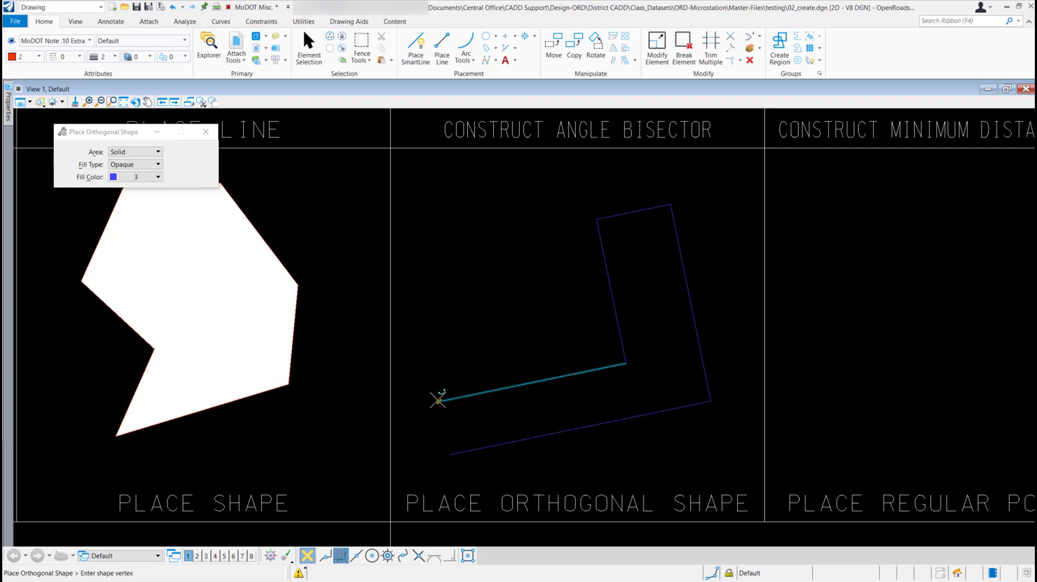
- Close the L-shaped outline back at its starting corner
left_click(454, 452)
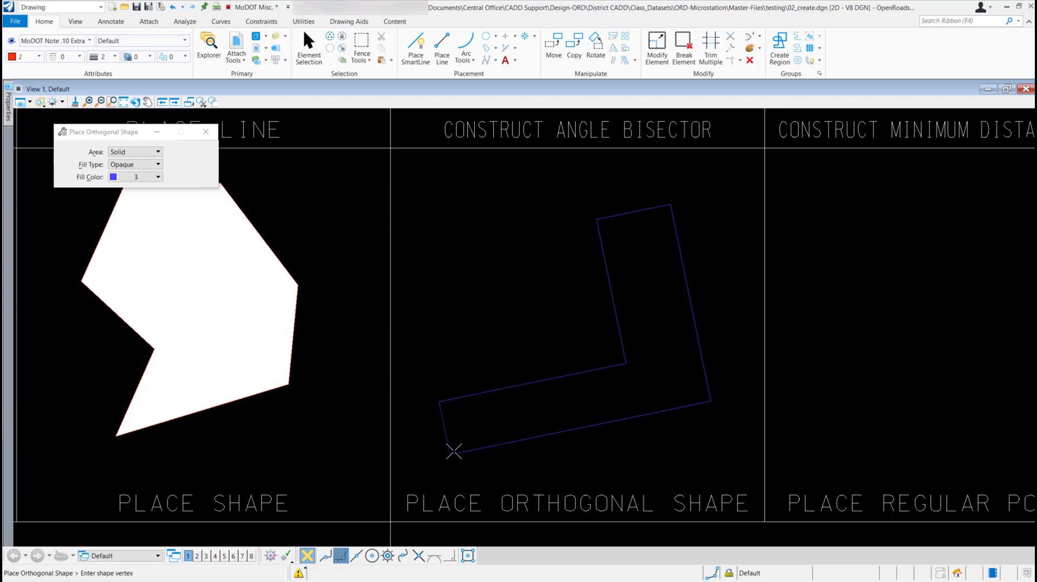